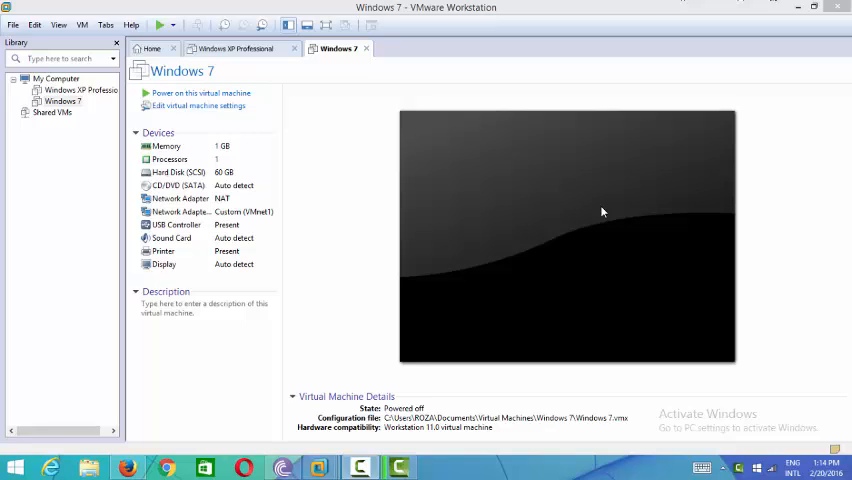
mouse_move(548, 182)
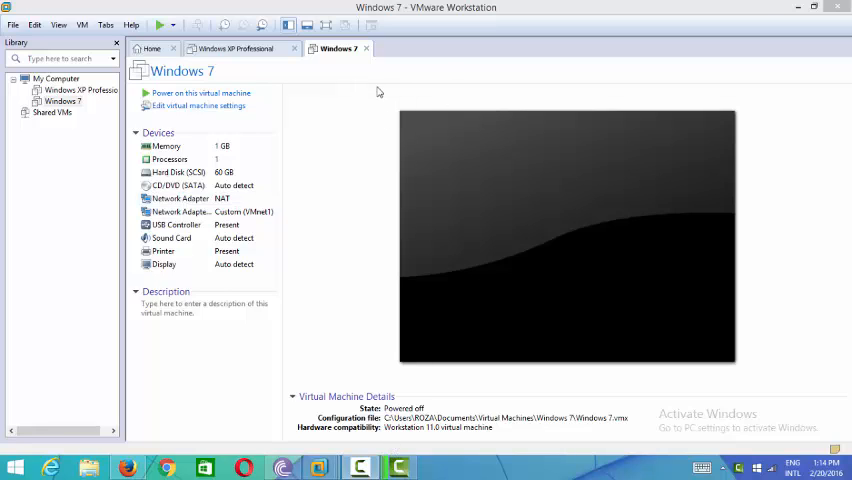
mouse_move(433, 28)
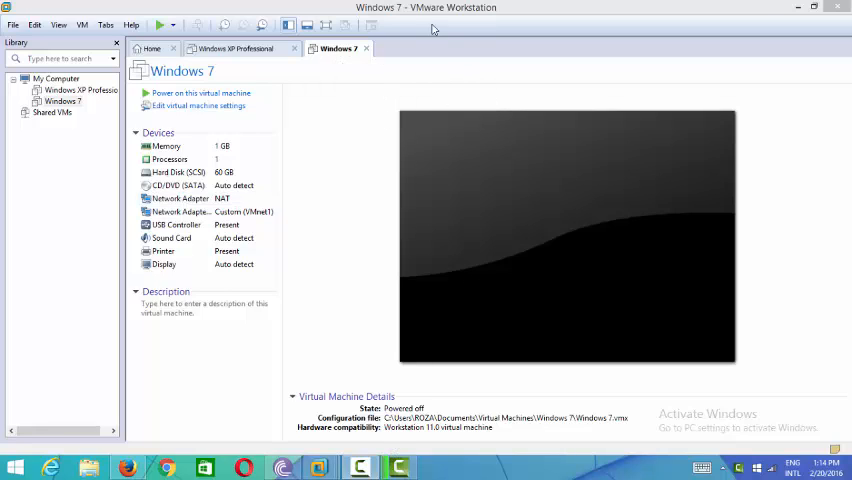
mouse_move(537, 11)
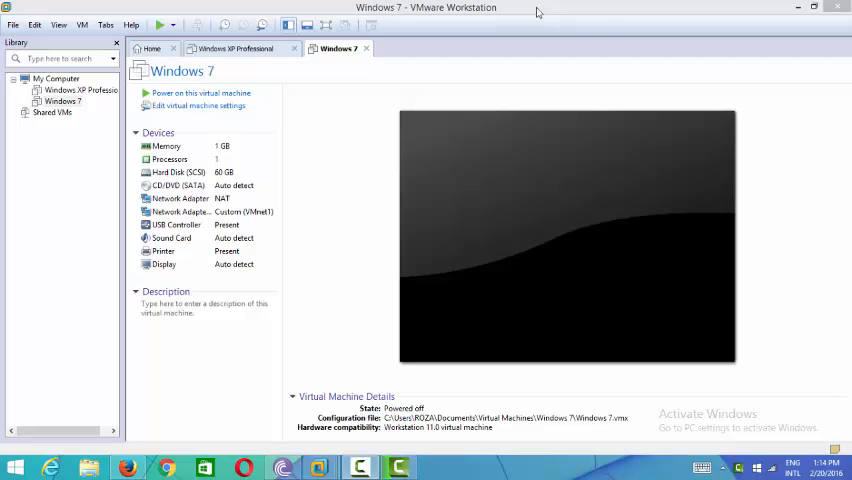
Minimize VMware Workstation from the Windows 7 summary page to reveal the desktop
click(797, 7)
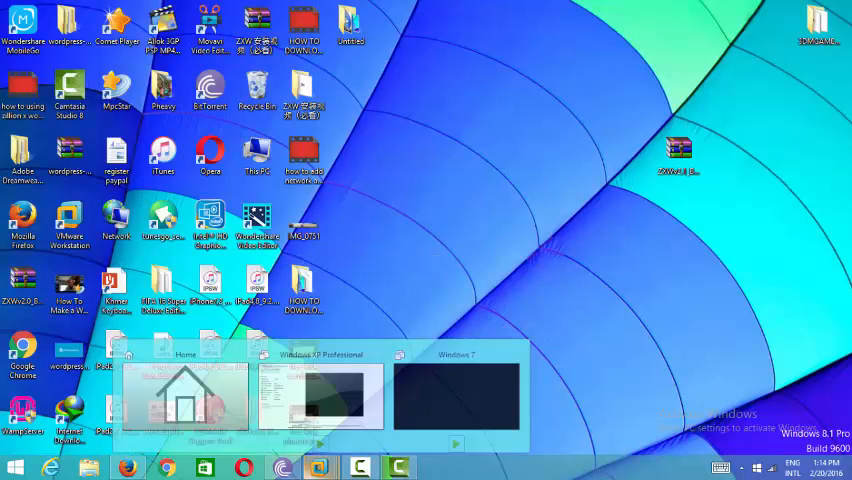
Restore VMware Workstation from the taskbar and return to the Windows 7 machine tab
click(320, 395)
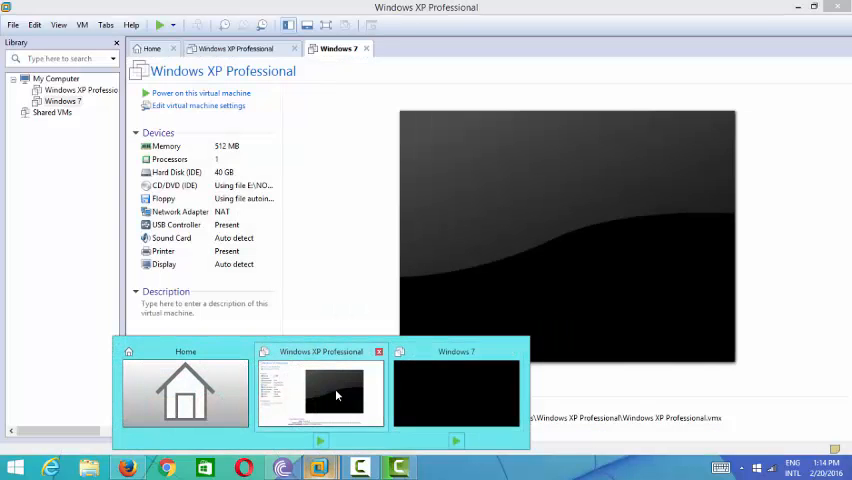
click(337, 48)
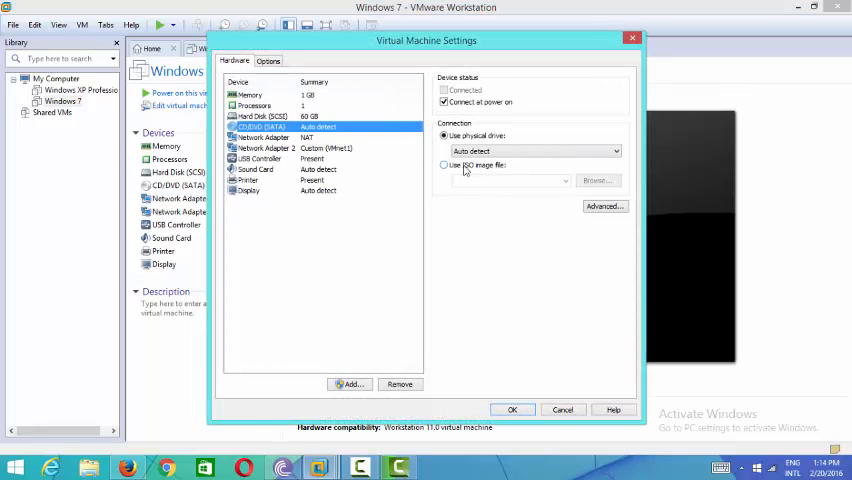
Browse DATA (E:) for an ISO image for the CD/DVD drive, then cancel without attaching one
click(444, 165)
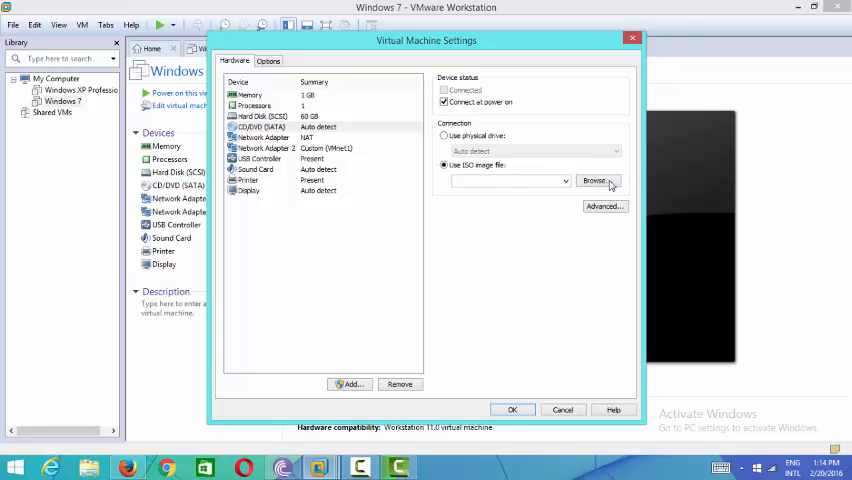
click(597, 181)
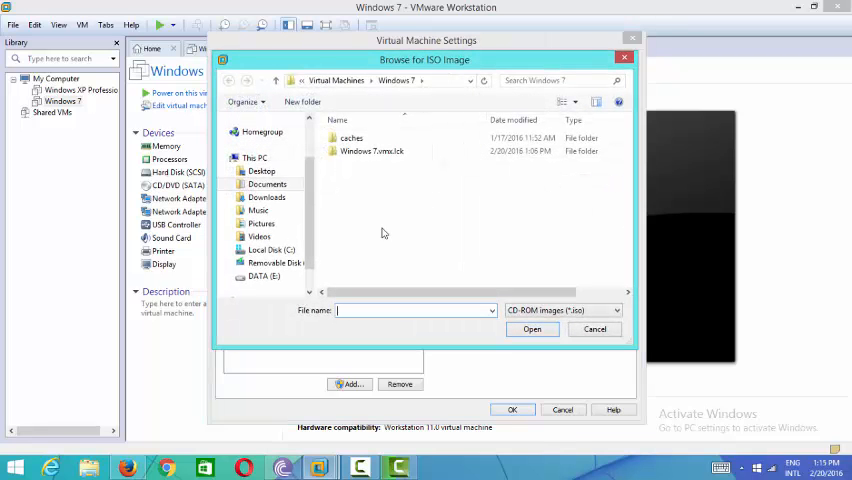
click(264, 276)
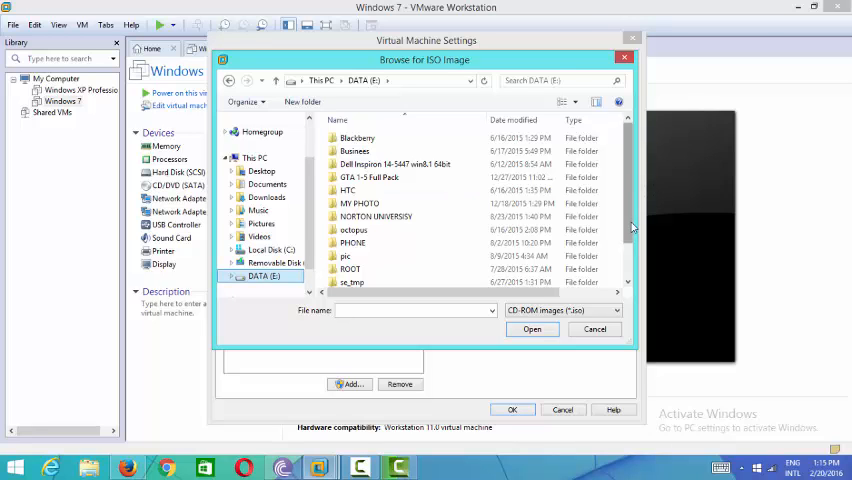
scroll(down, 3)
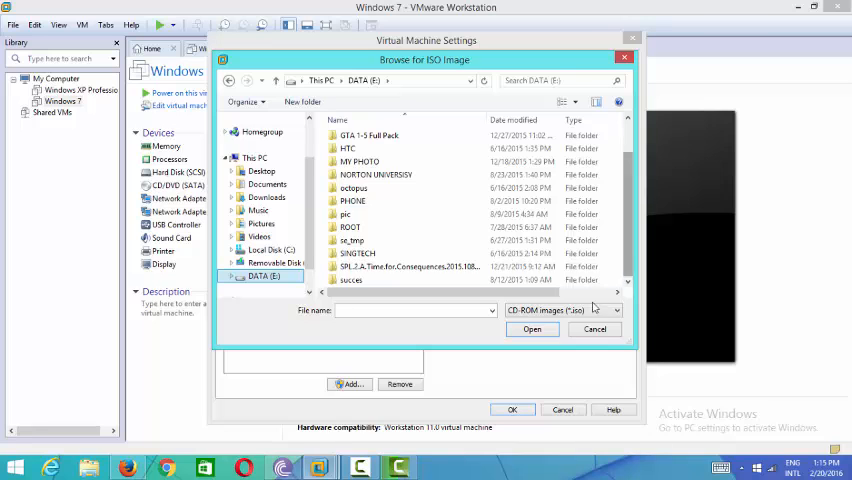
click(594, 329)
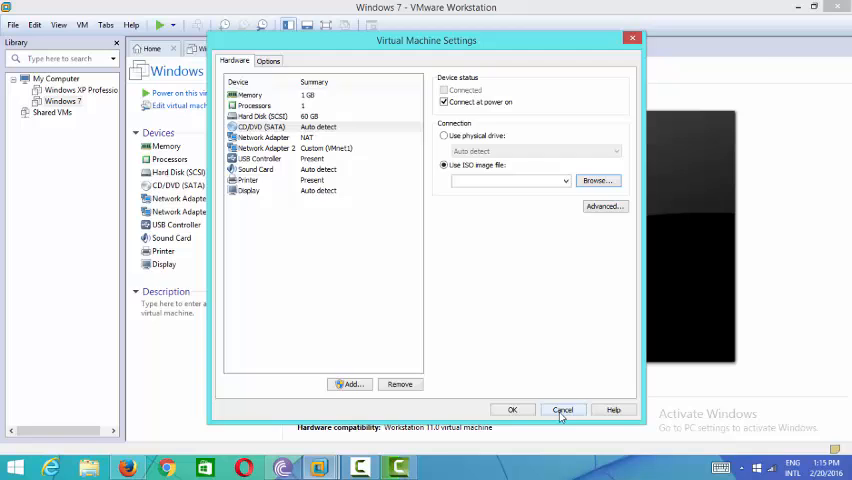
click(563, 409)
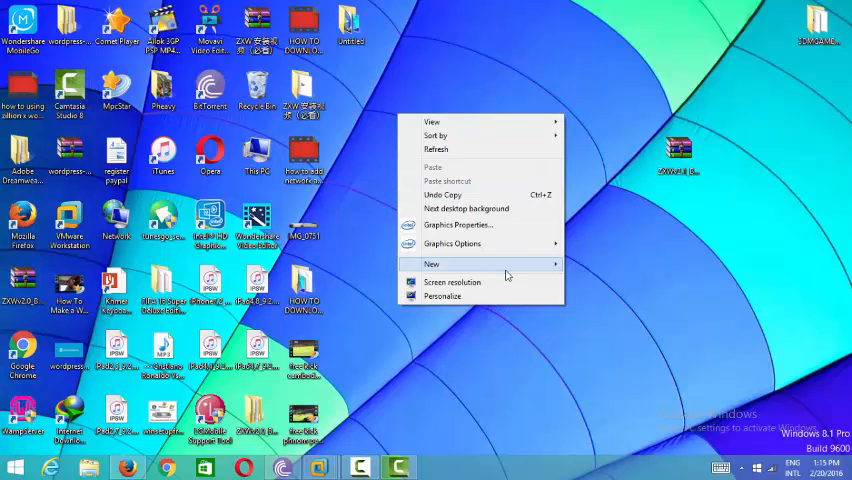
Create a new folder on the desktop and rename it 'test'
click(431, 264)
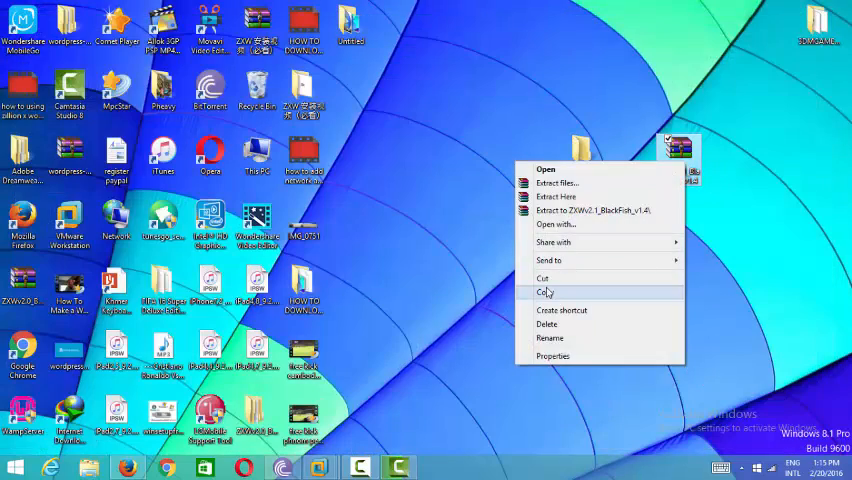
click(546, 169)
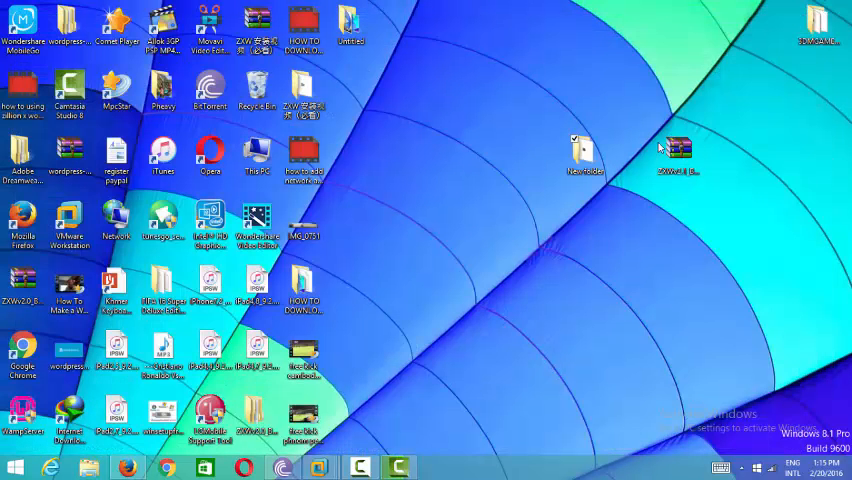
right_click(585, 150)
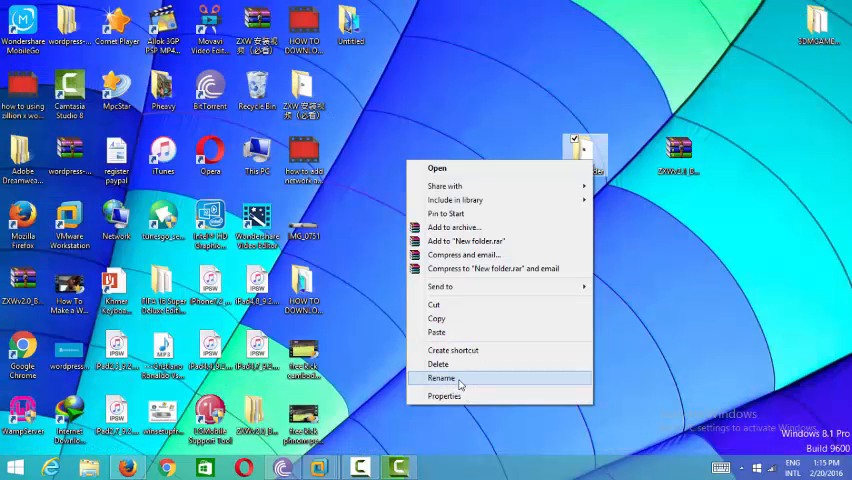
click(441, 378)
text(test)
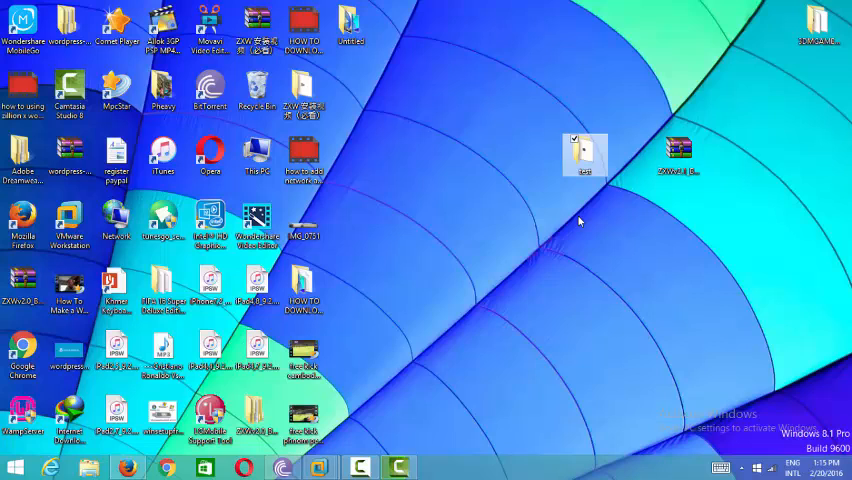
right_click(584, 155)
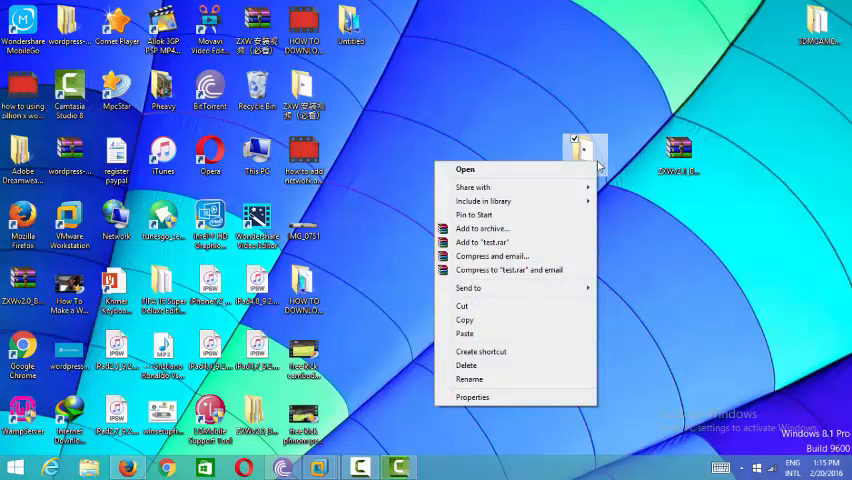
mouse_move(483, 256)
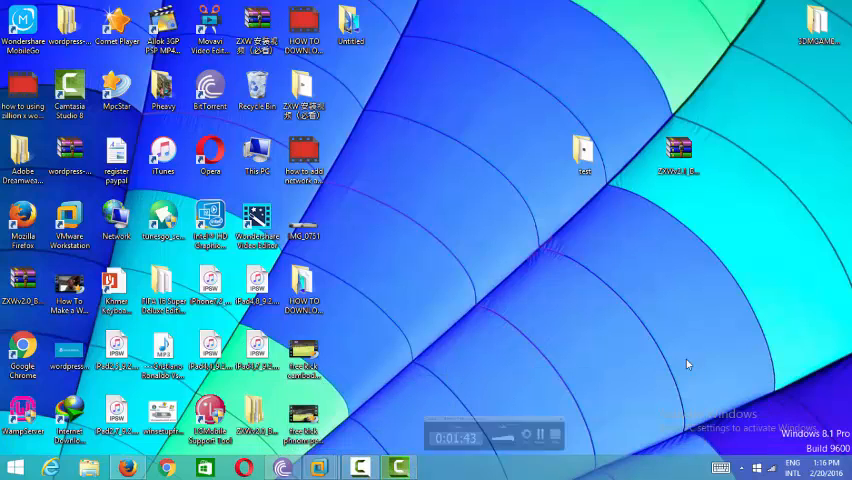
Browse DATA (E:) into the UltraISO Premium Edition 9.5.2.2836 folder and select uiso95pes
double_click(256, 160)
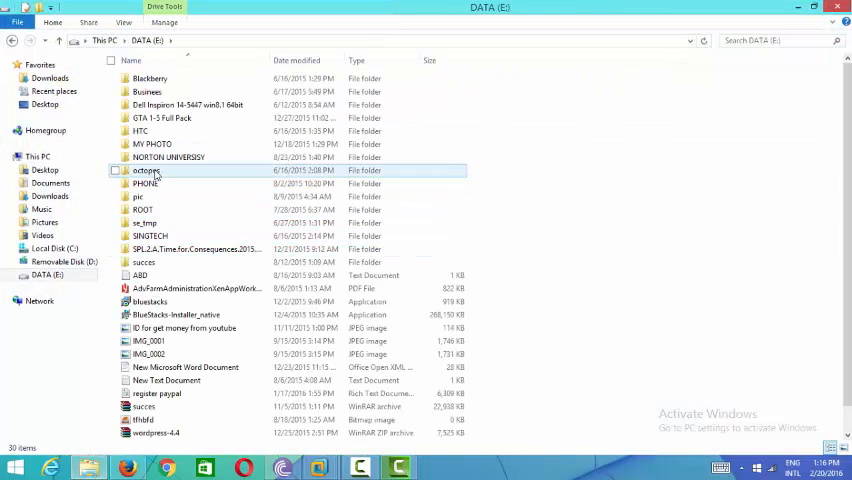
double_click(168, 157)
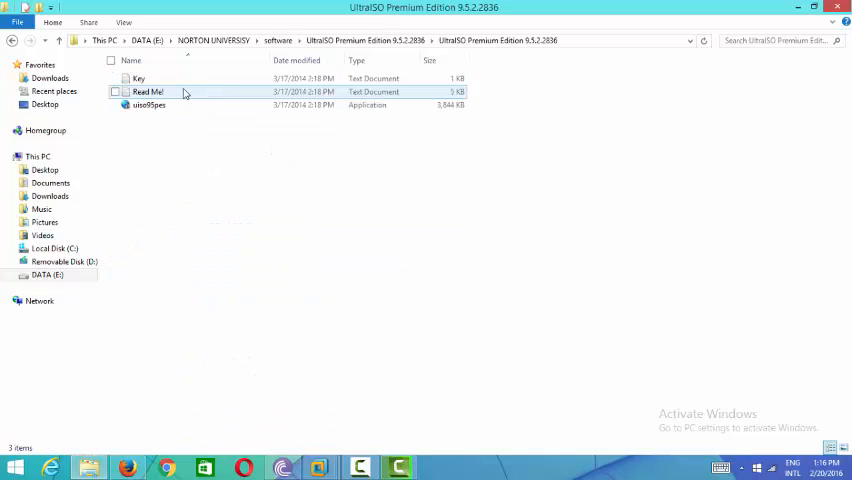
click(150, 105)
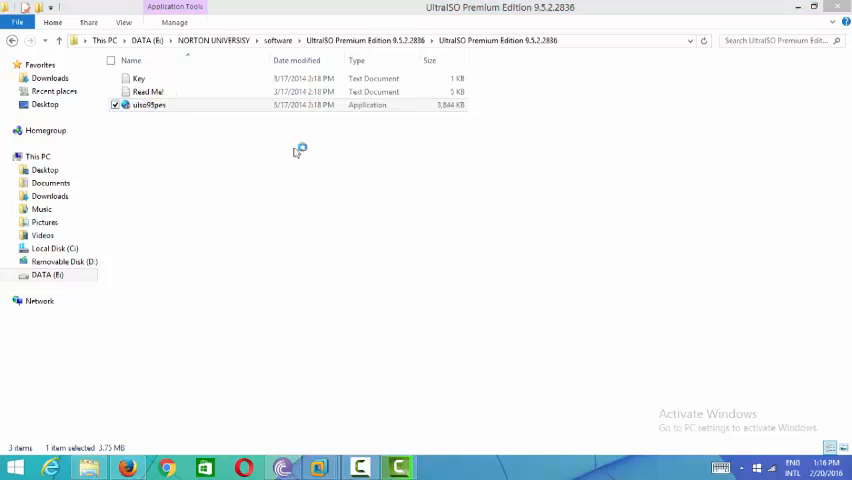
Install UltraISO from uiso95pes with default settings, closing the key notes before finishing
double_click(139, 78)
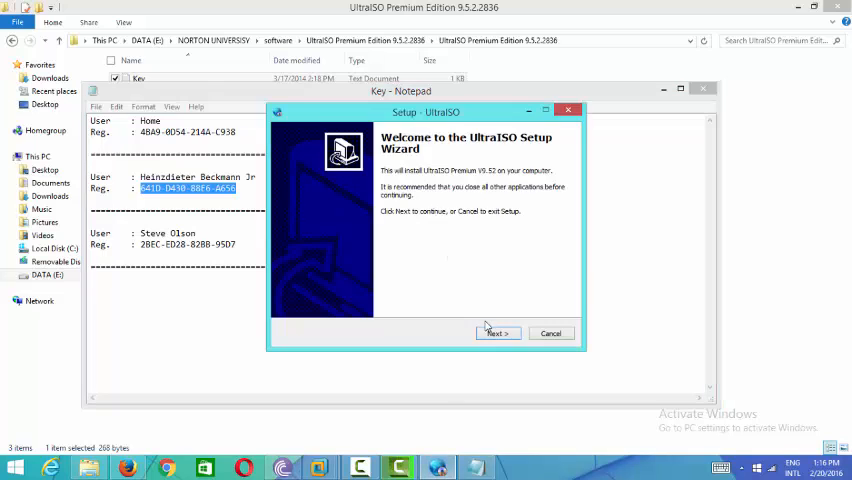
click(497, 333)
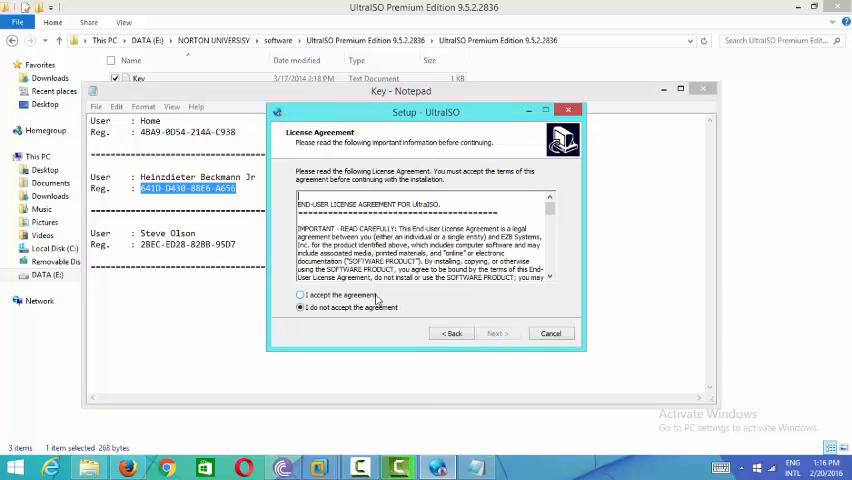
click(497, 333)
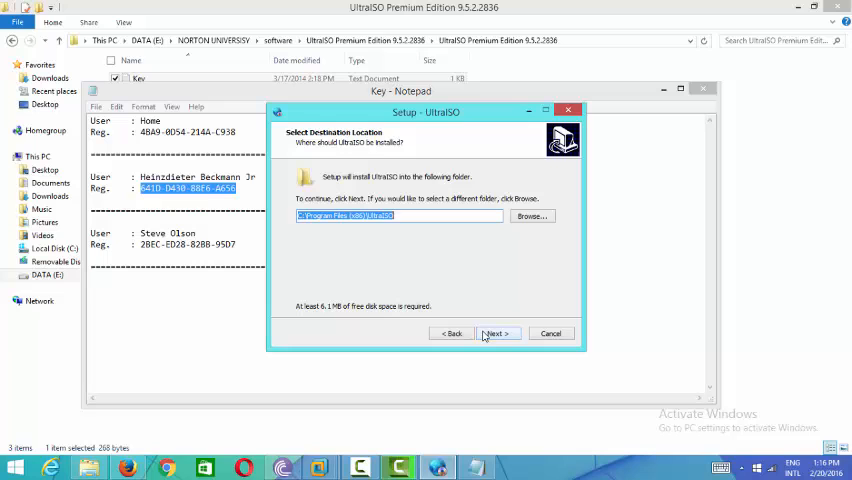
click(497, 333)
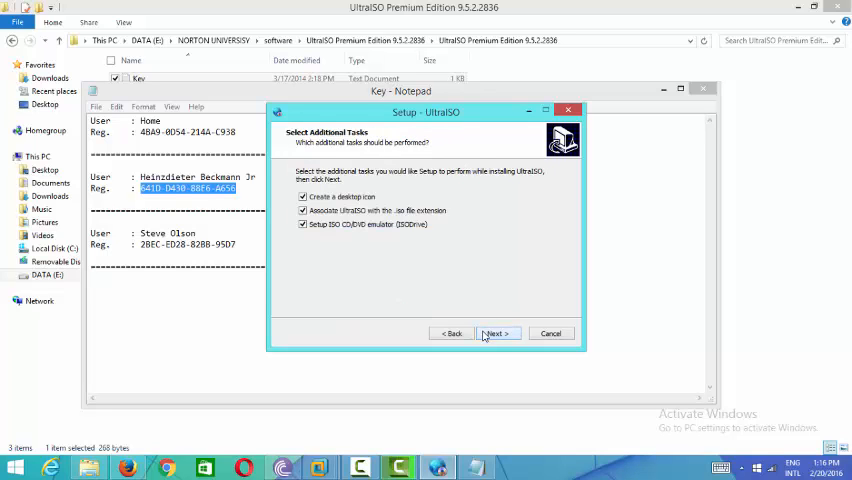
click(497, 333)
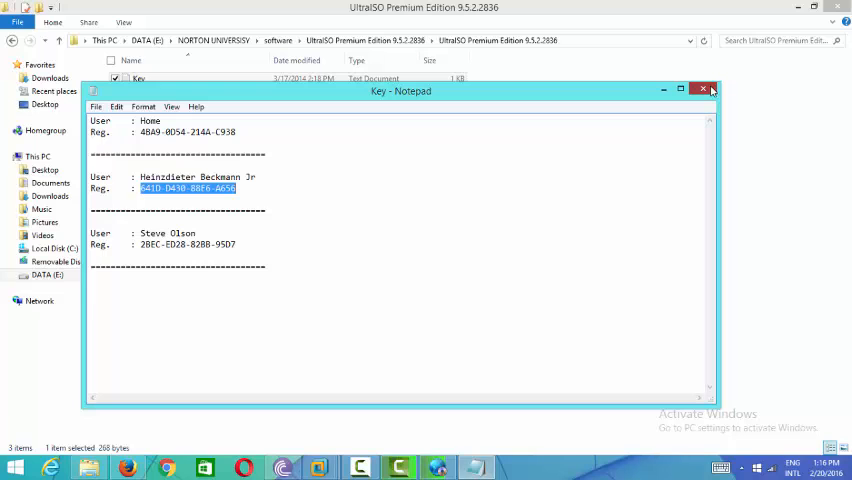
click(703, 90)
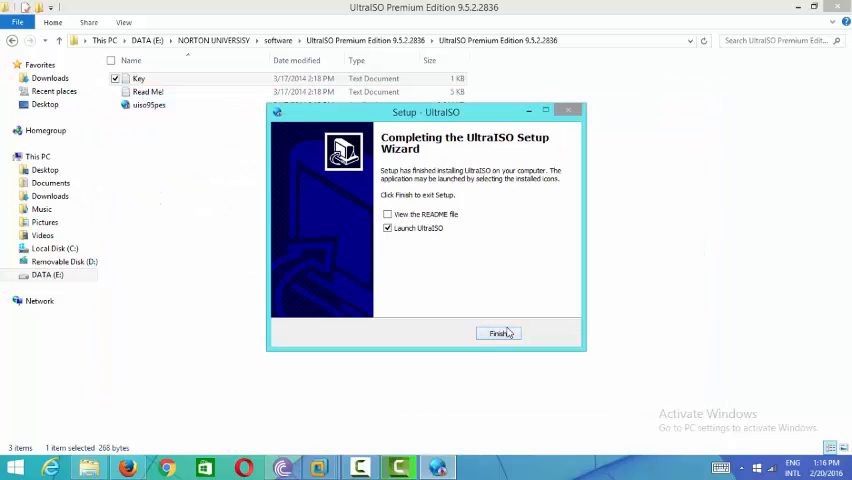
click(499, 333)
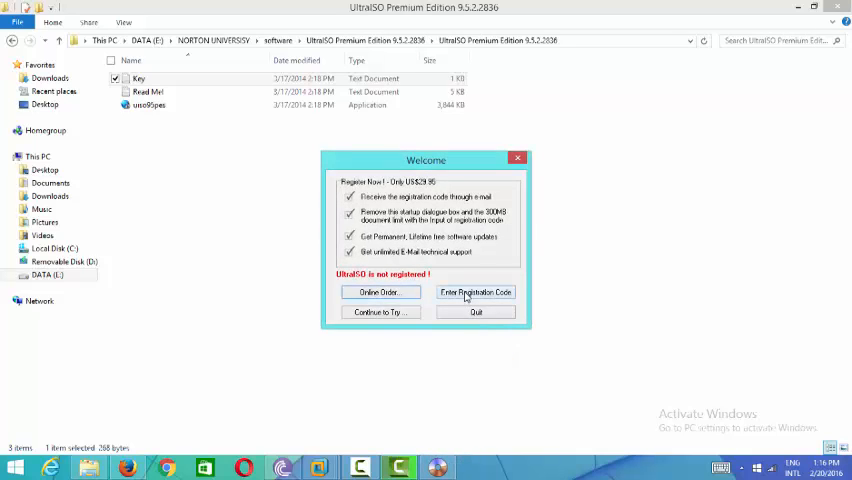
Submit the UltraISO registration name and code and acknowledge the restart-to-verify notice
click(475, 292)
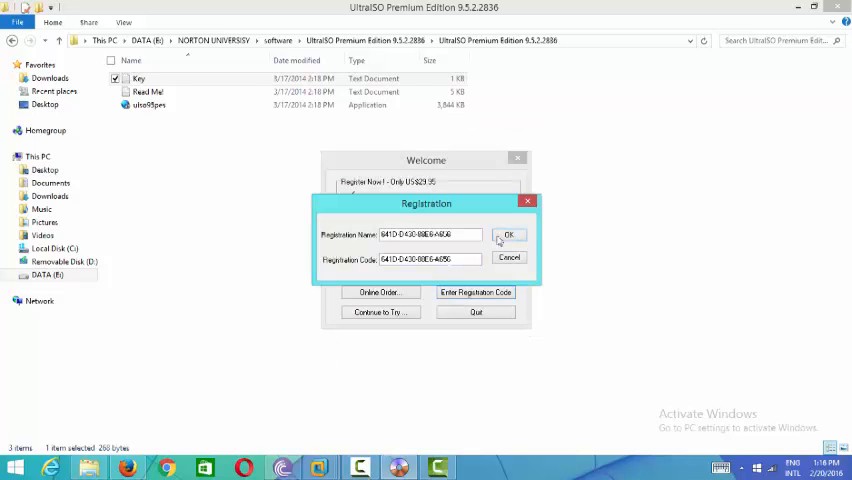
click(508, 235)
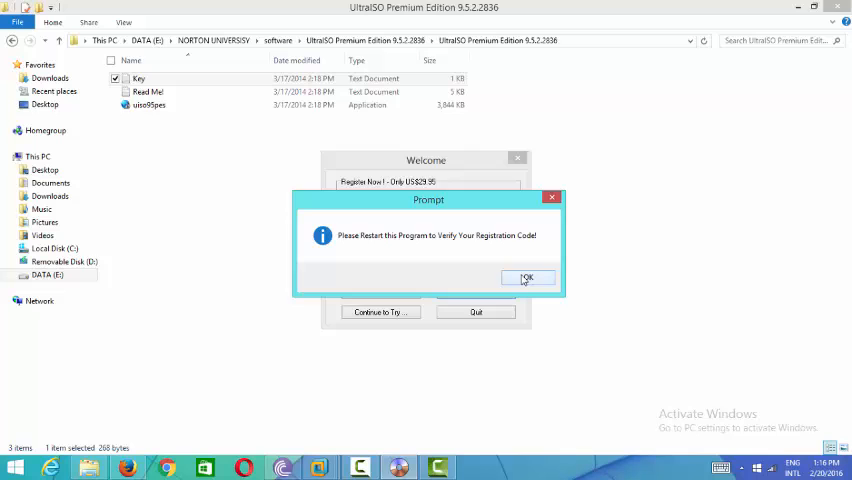
click(527, 277)
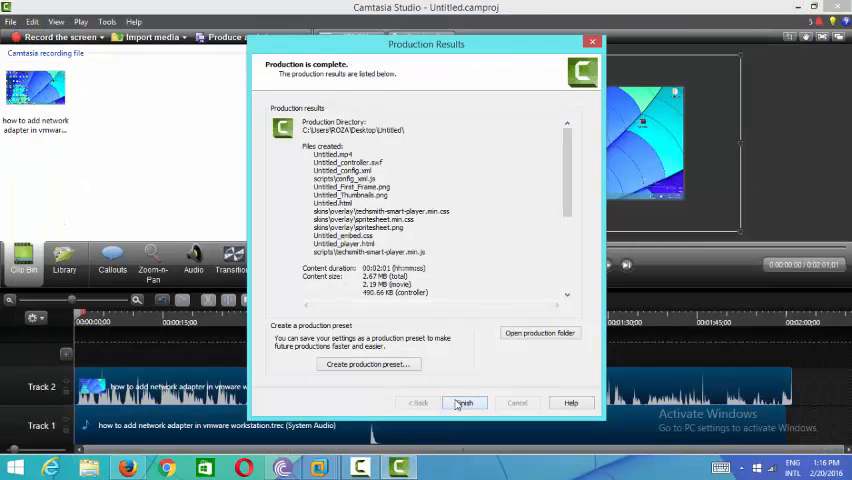
click(463, 402)
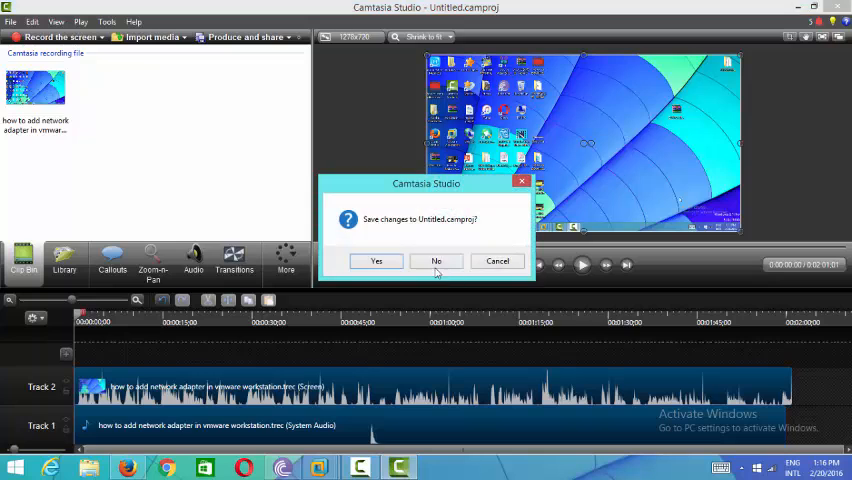
click(436, 261)
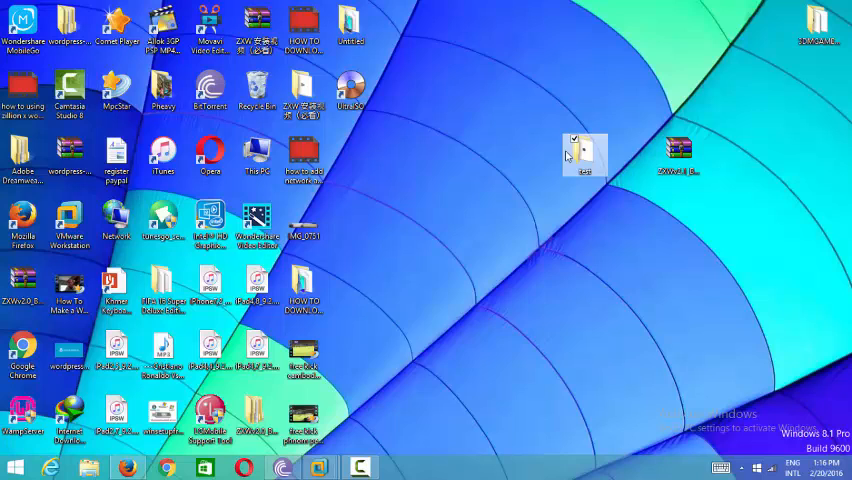
Build test.iso from the test folder with UltraISO and confirm its 25.5 MB size
right_click(585, 155)
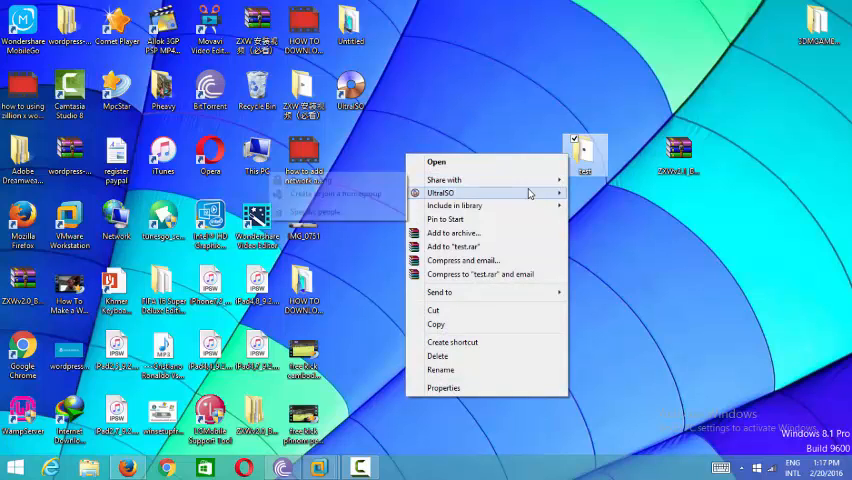
mouse_move(442, 192)
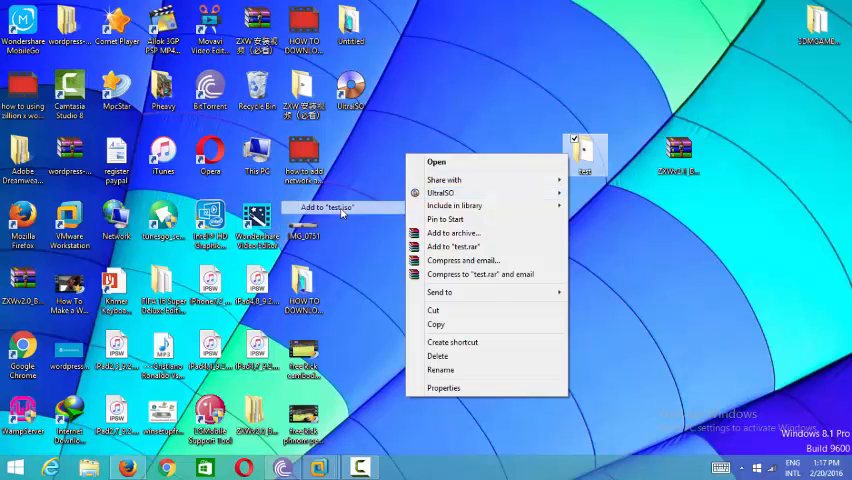
click(342, 213)
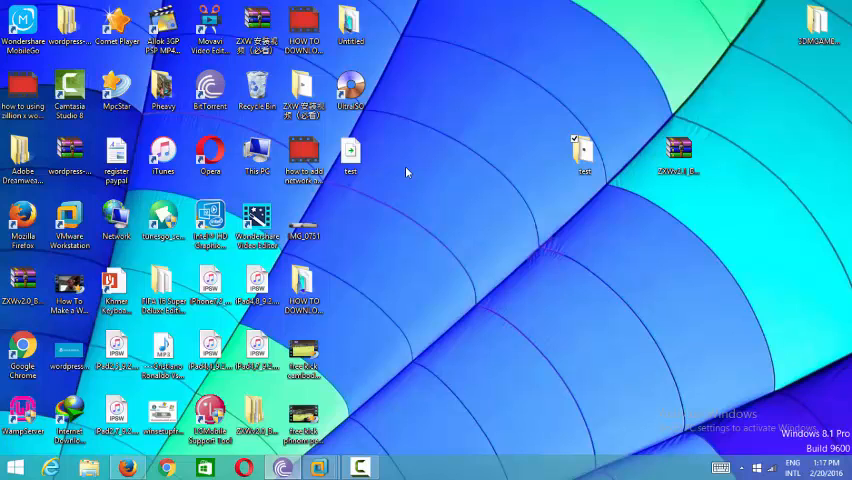
right_click(350, 155)
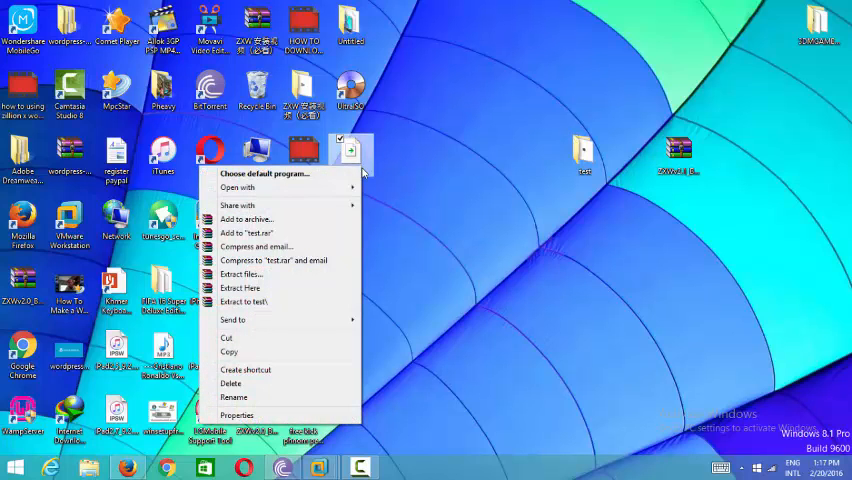
click(237, 415)
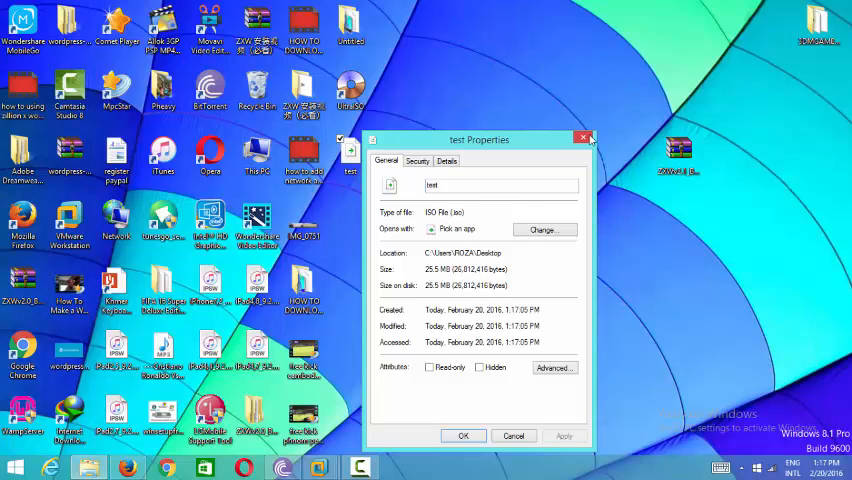
click(584, 138)
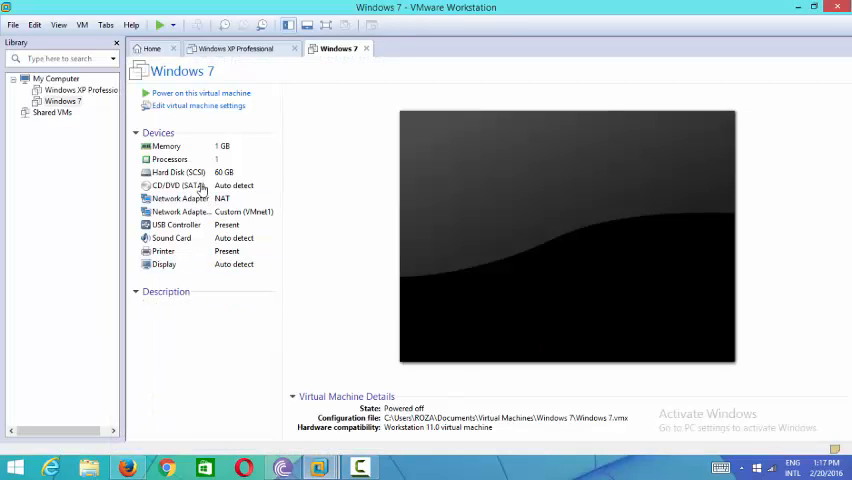
Set the Windows 7 CD/DVD (SATA) drive to use desktop test.iso and save
click(178, 185)
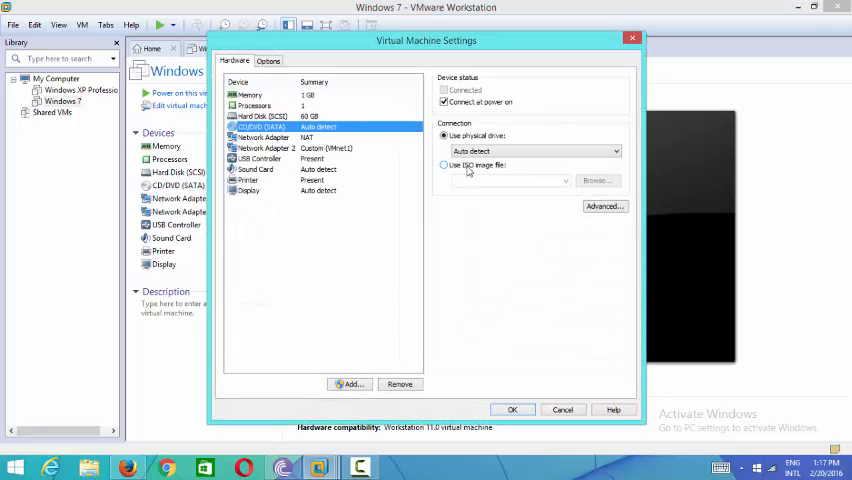
click(445, 166)
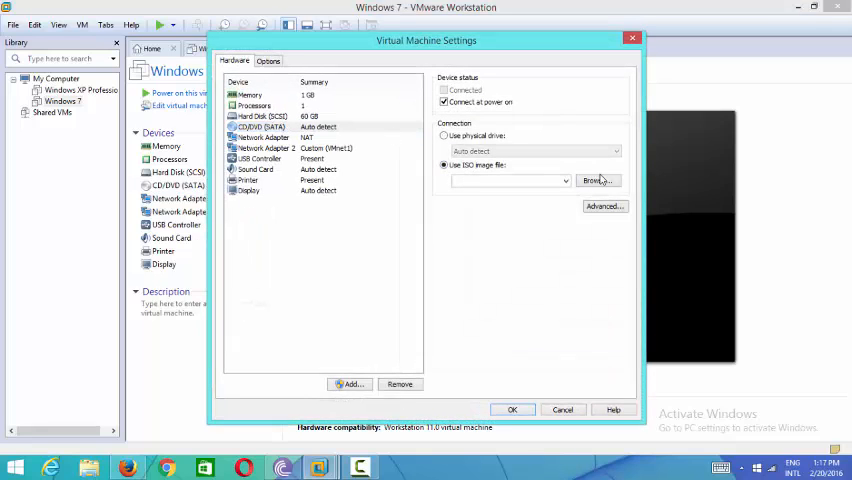
click(597, 180)
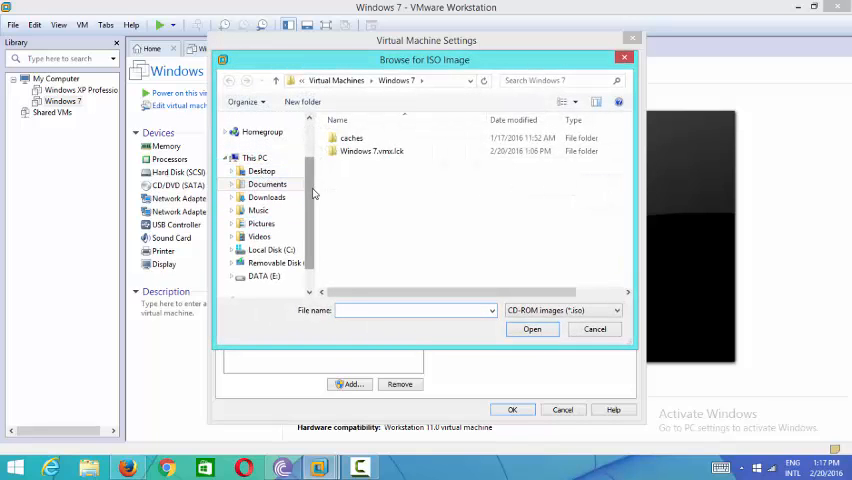
click(261, 163)
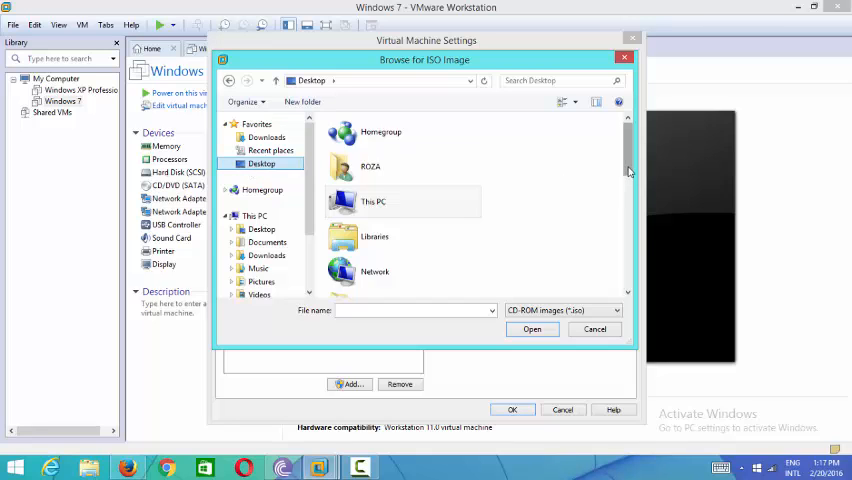
scroll(down, 3)
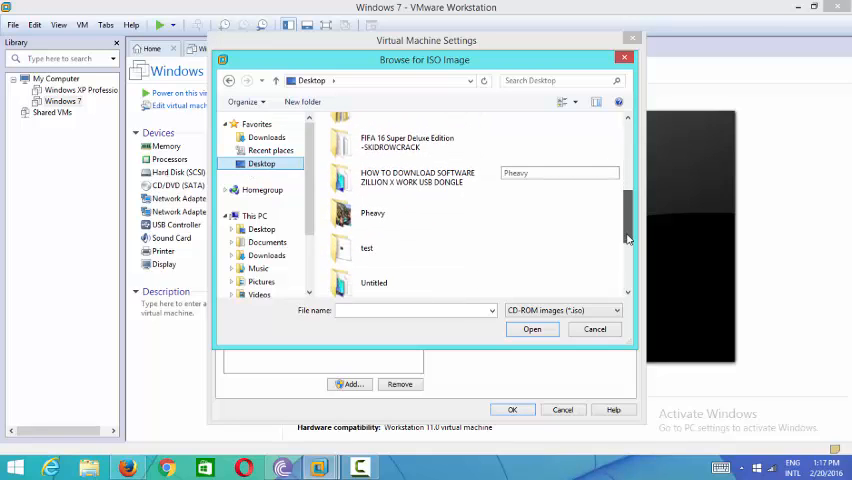
scroll(down, 3)
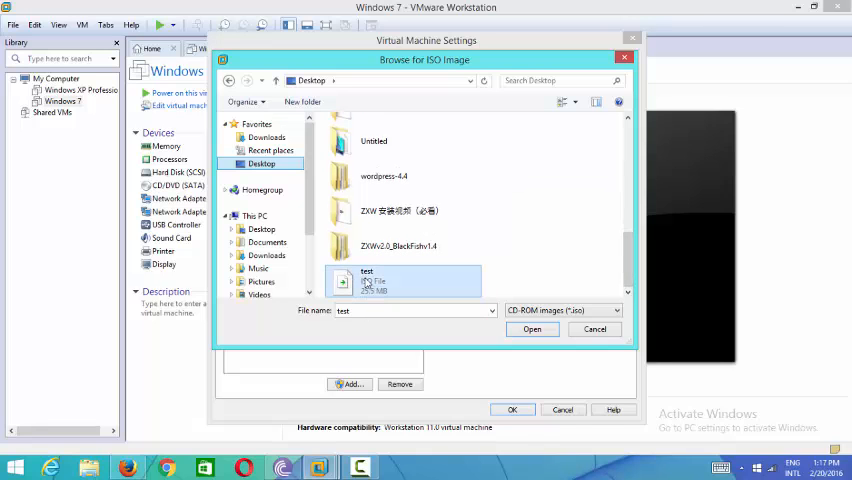
click(532, 330)
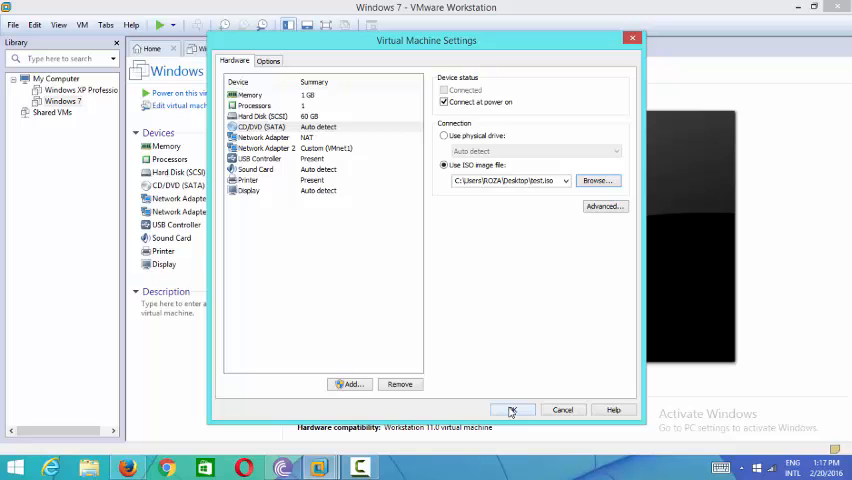
click(512, 410)
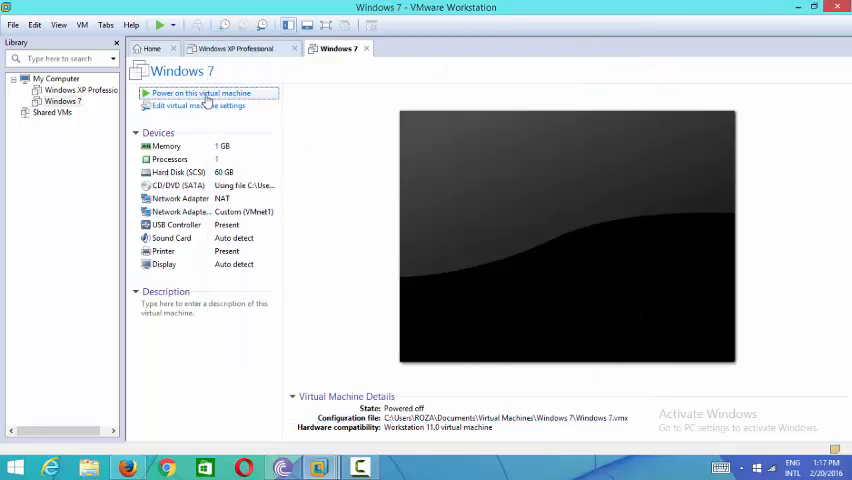
Power on the Windows 7 VM and right-click its desktop once booted
click(201, 93)
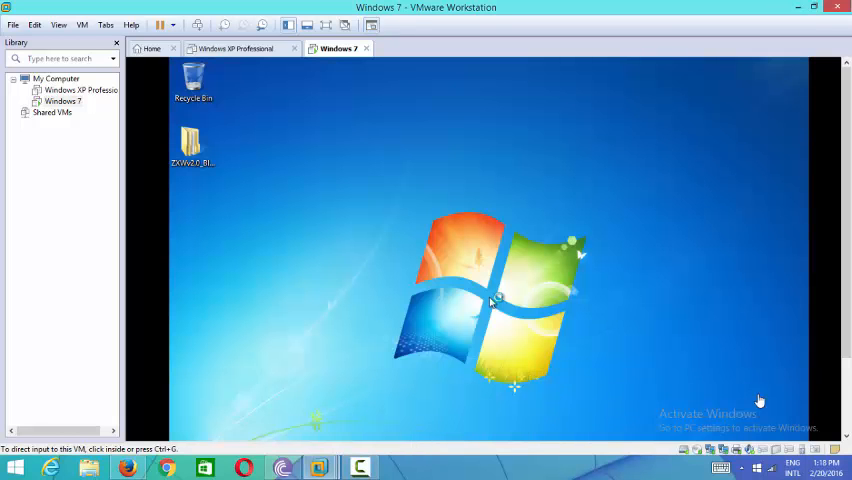
mouse_move(365, 211)
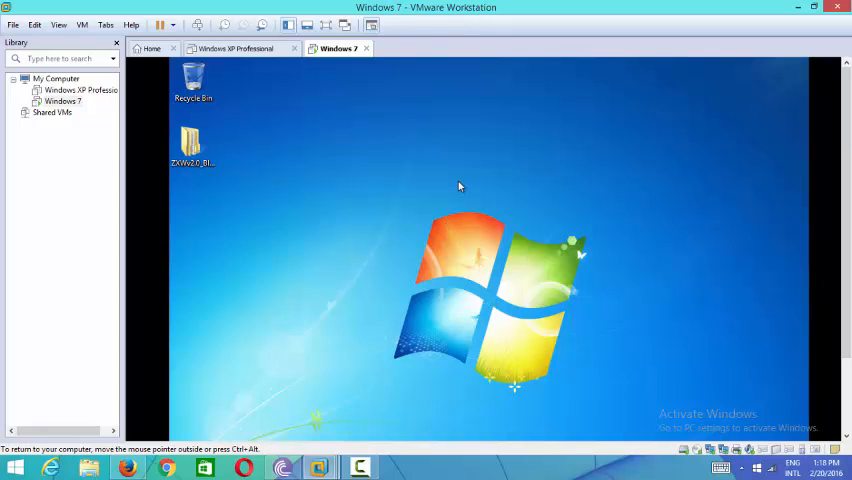
right_click(460, 186)
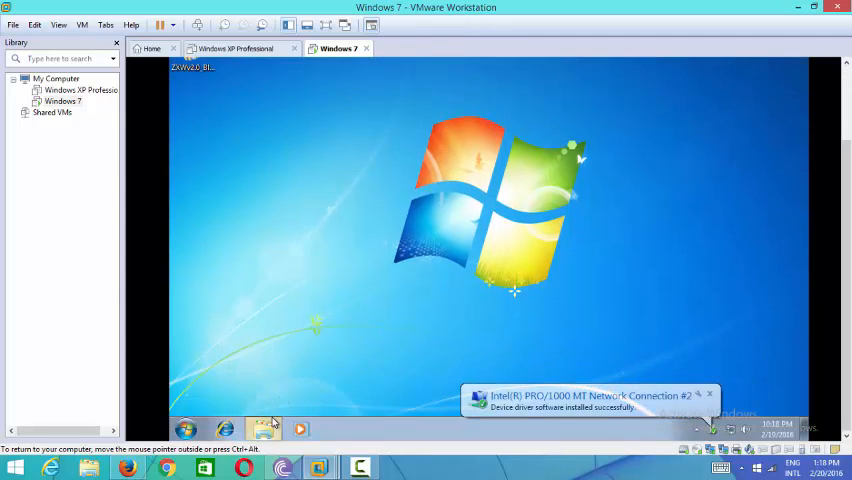
Copy ZXWv2.1_BlackFish_v1.4.rar from DVD Drive (D:) test to the Windows 7 desktop, then close the disc window
click(264, 431)
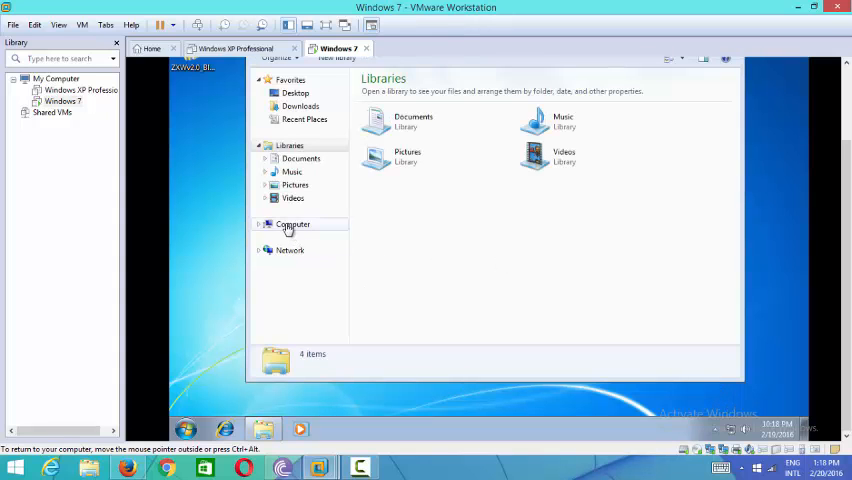
click(293, 223)
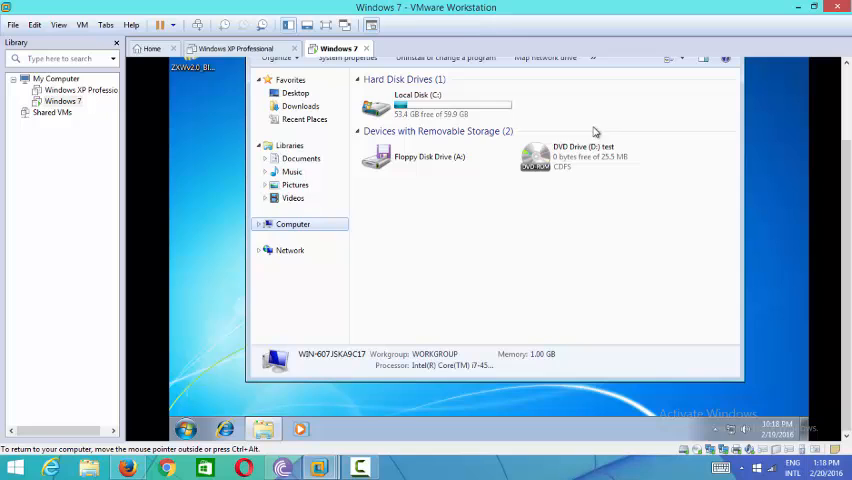
mouse_move(580, 155)
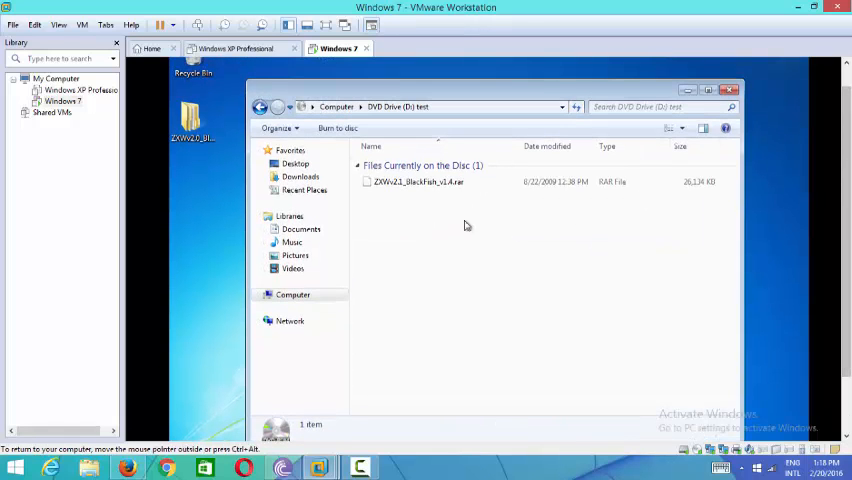
click(417, 182)
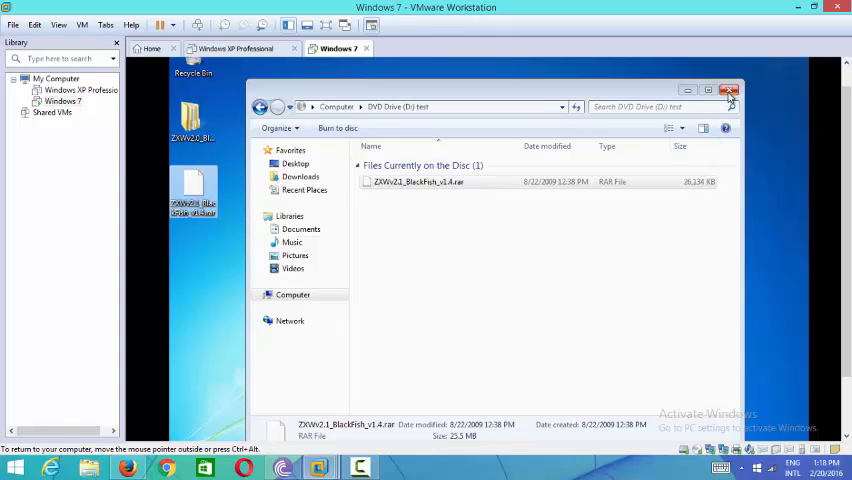
click(730, 90)
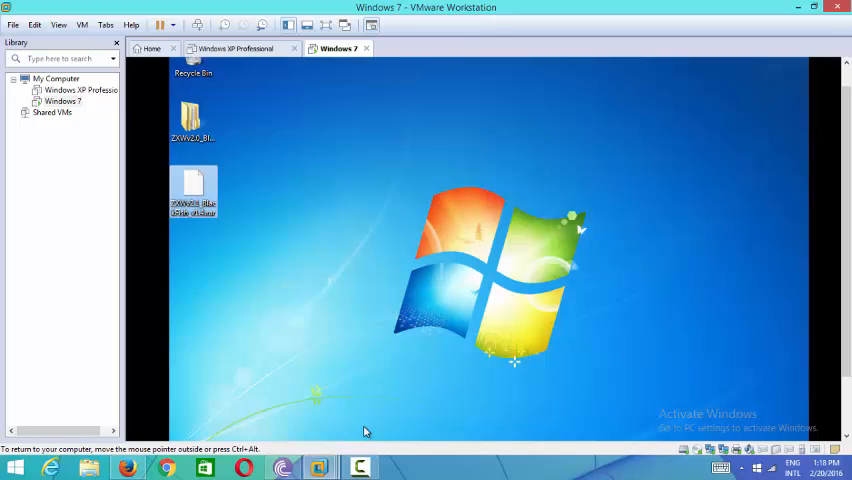